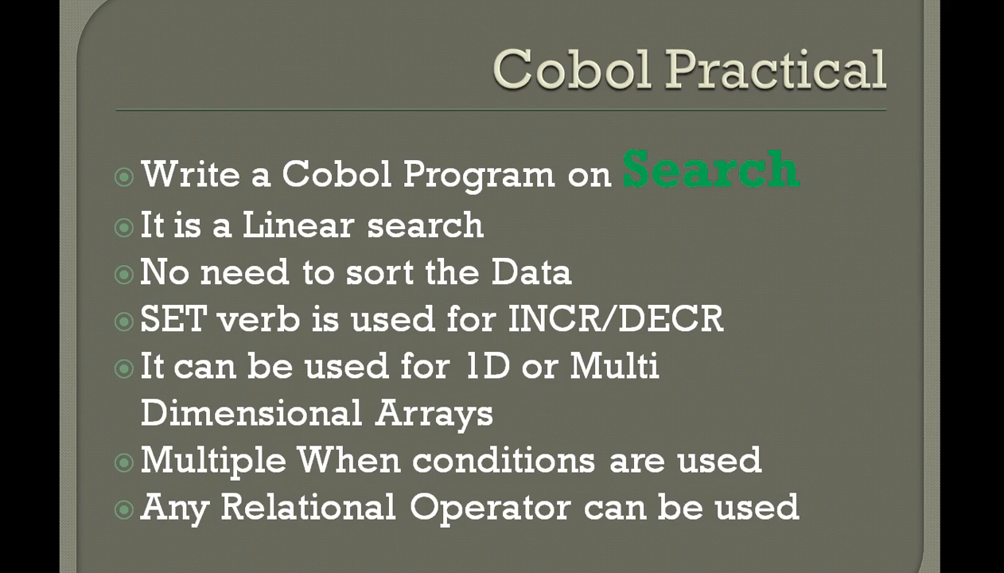
pyautogui.moveTo(617, 189)
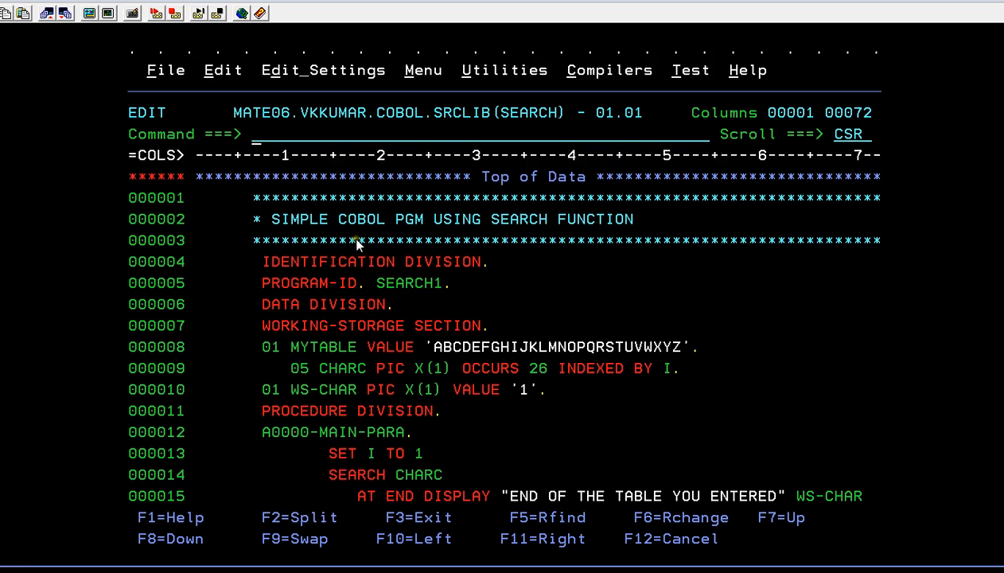
pyautogui.moveTo(432, 258)
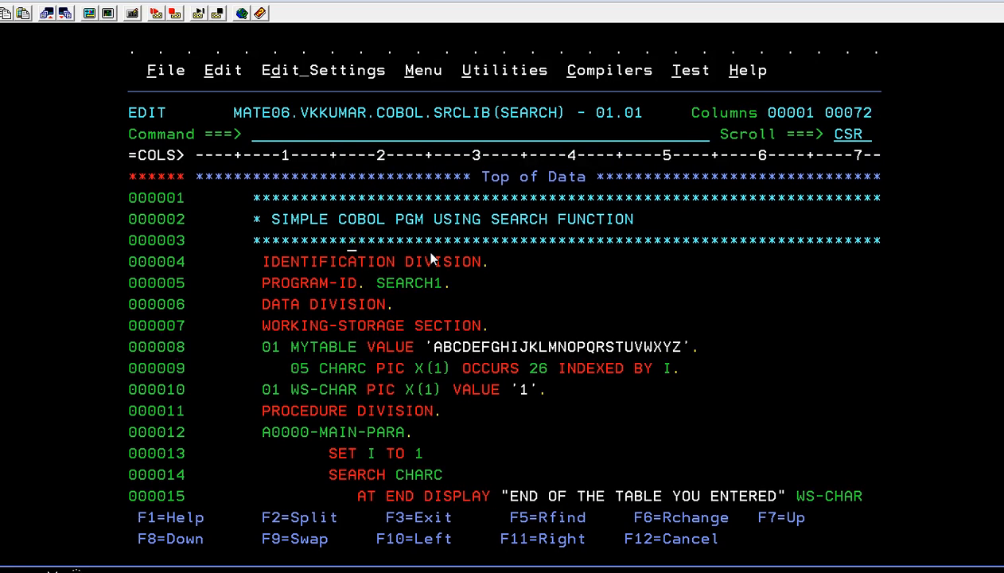
# Overtype WS-CHAR's VALUE '1' with 'K' on line 000010.
pyautogui.scroll(-3)
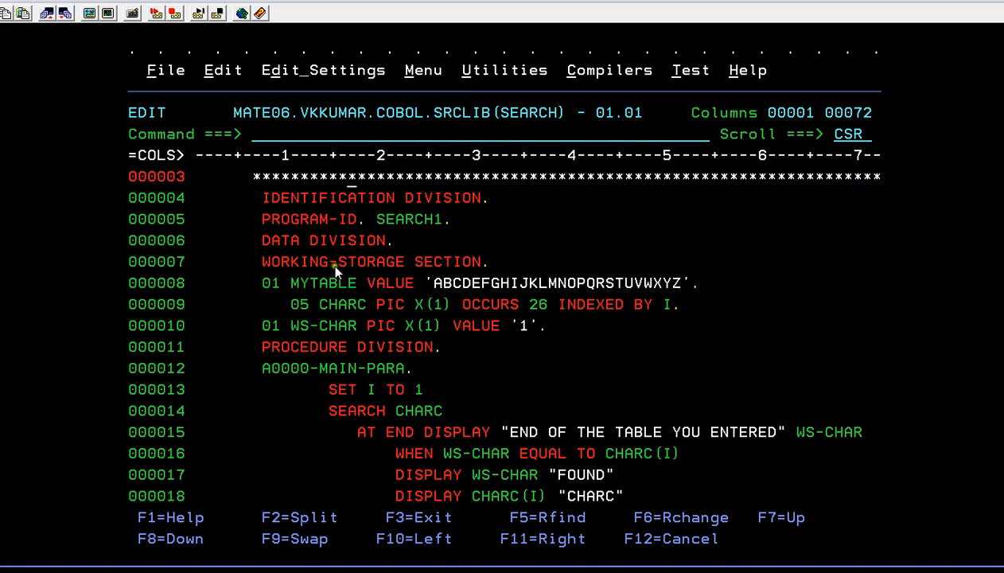
pyautogui.moveTo(395, 303)
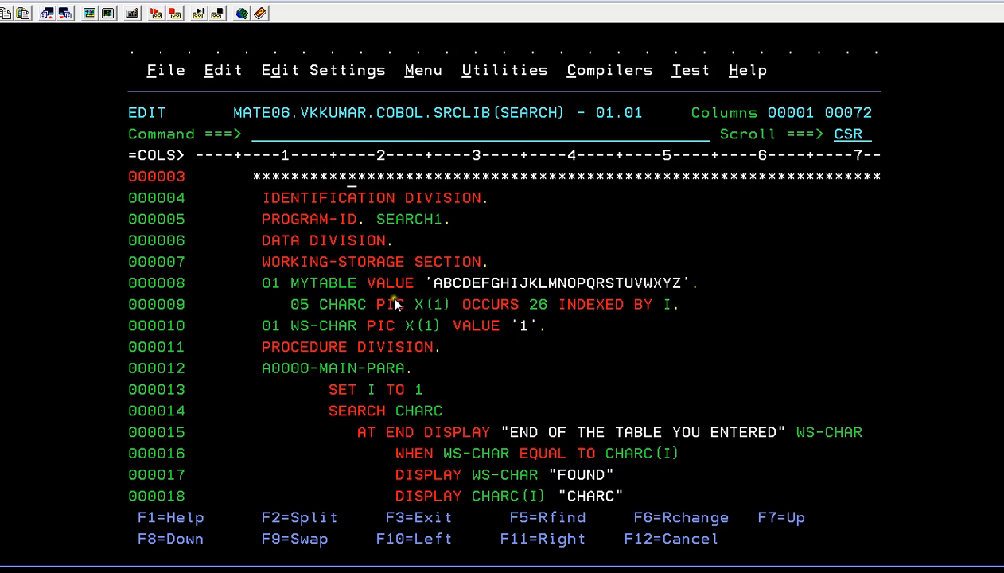
pyautogui.moveTo(92, 274)
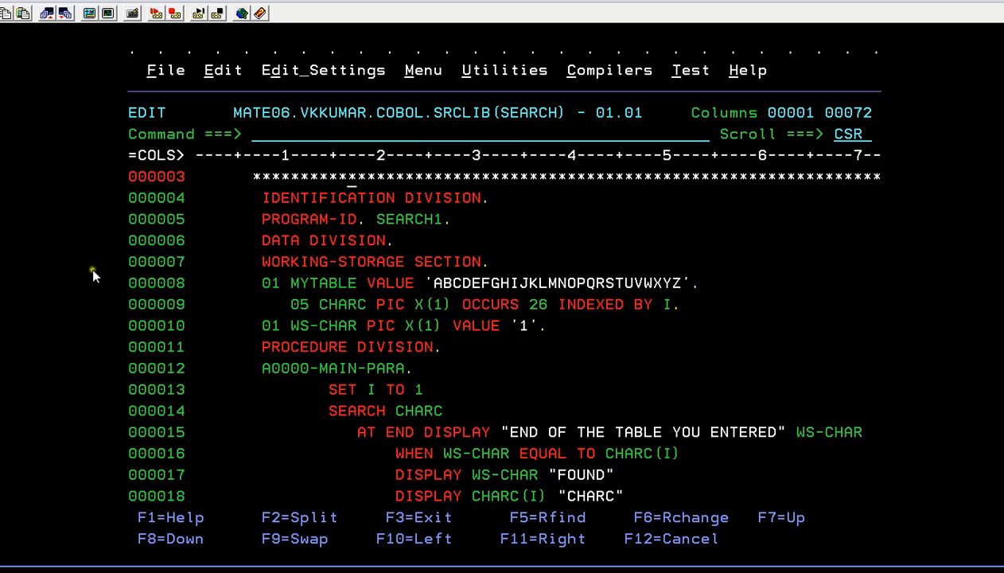
pyautogui.moveTo(442, 306)
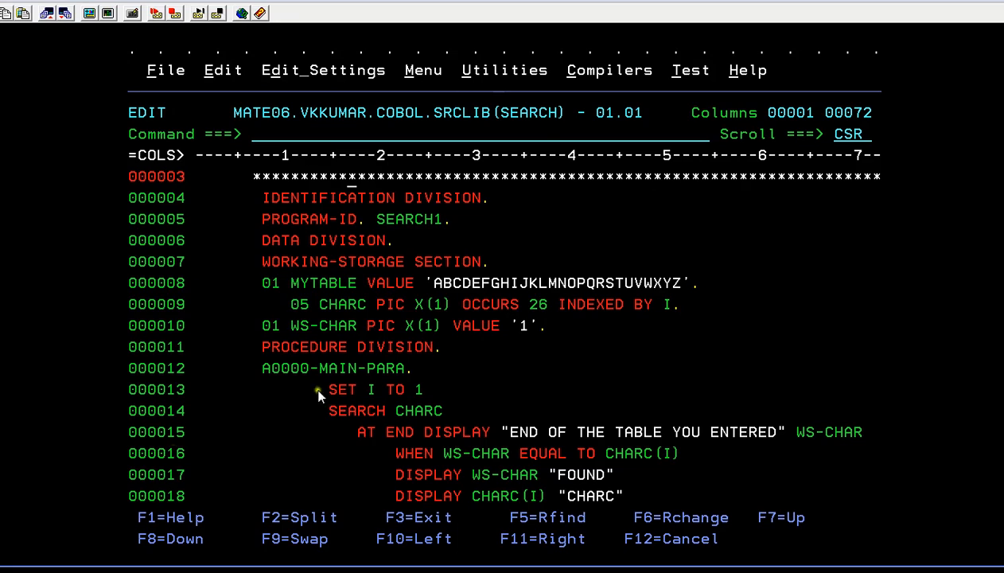
pyautogui.moveTo(511, 334)
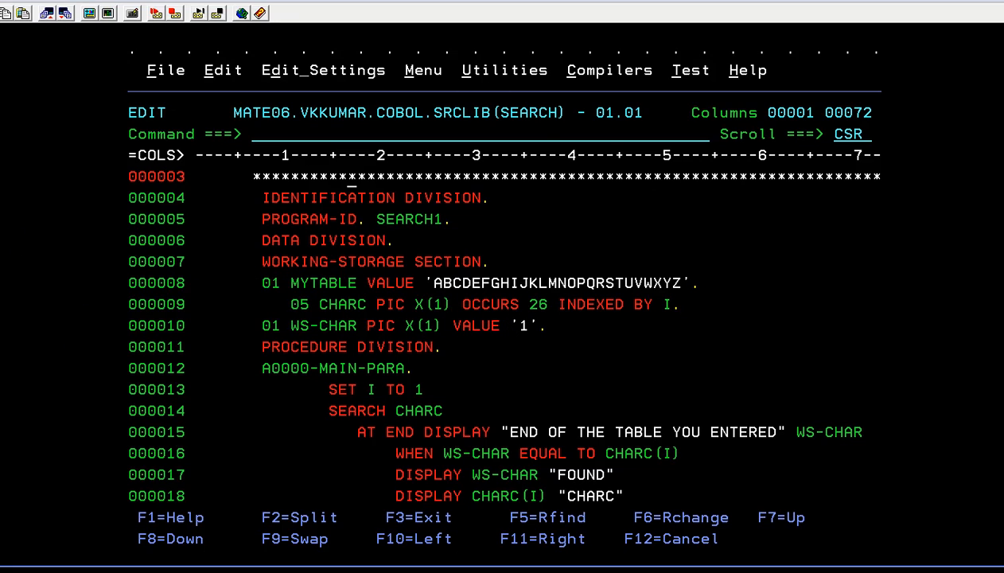
pyautogui.moveTo(343, 312)
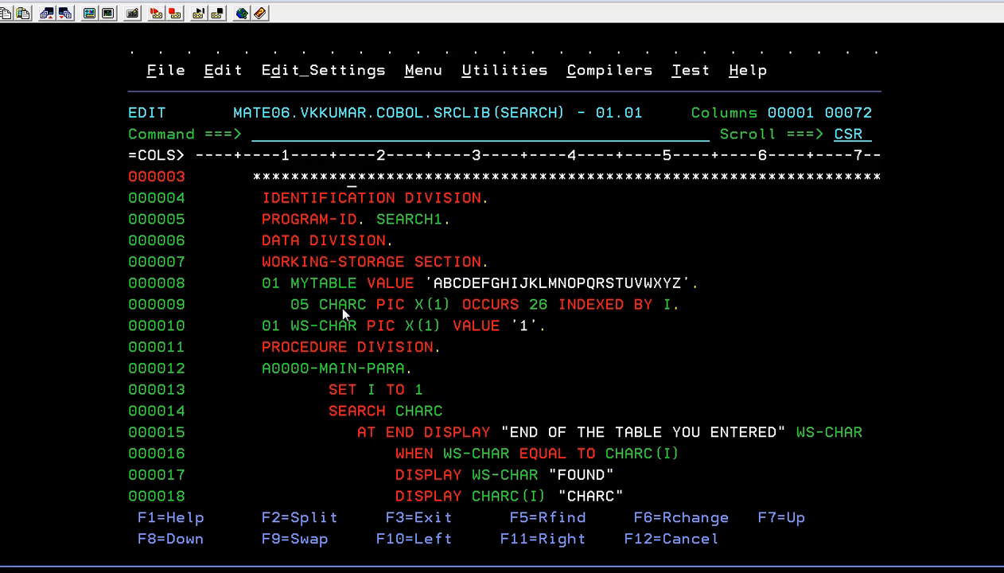
pyautogui.moveTo(308, 317)
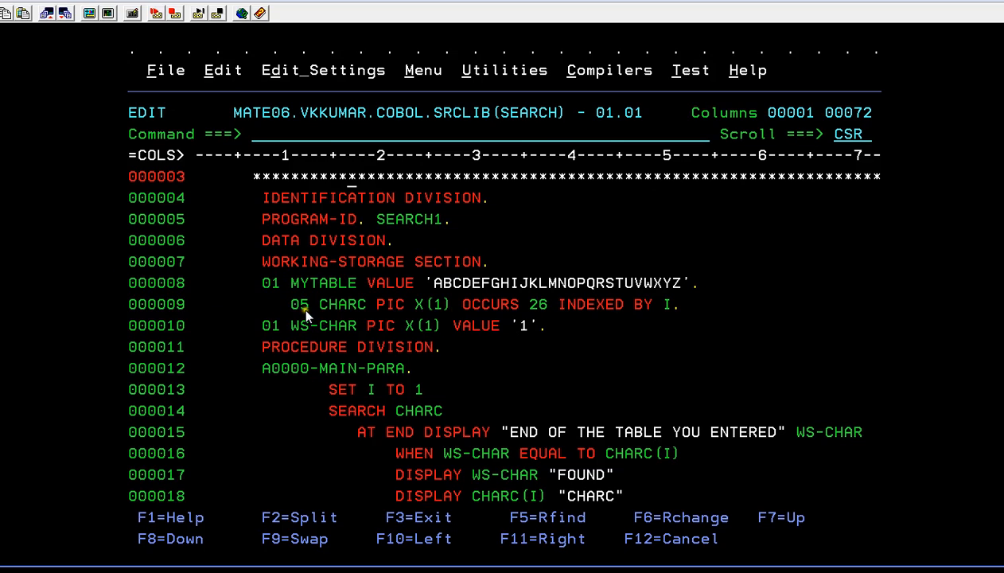
pyautogui.moveTo(448, 323)
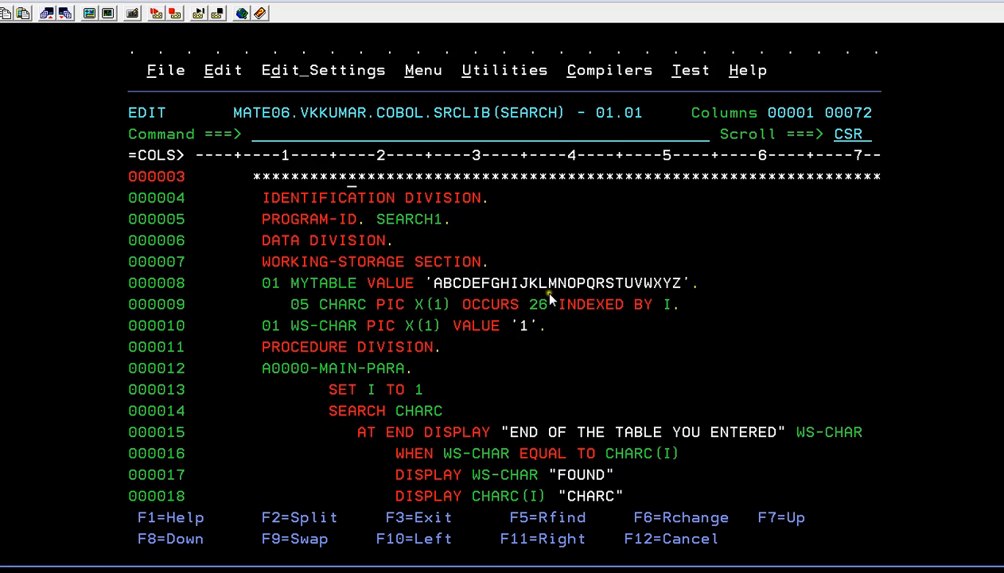
pyautogui.moveTo(608, 326)
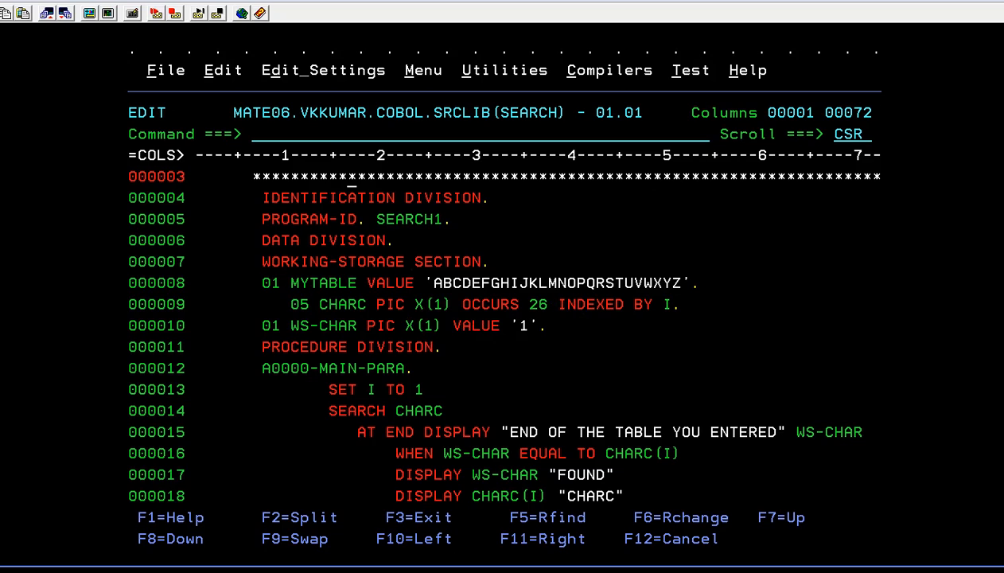
pyautogui.moveTo(345, 328)
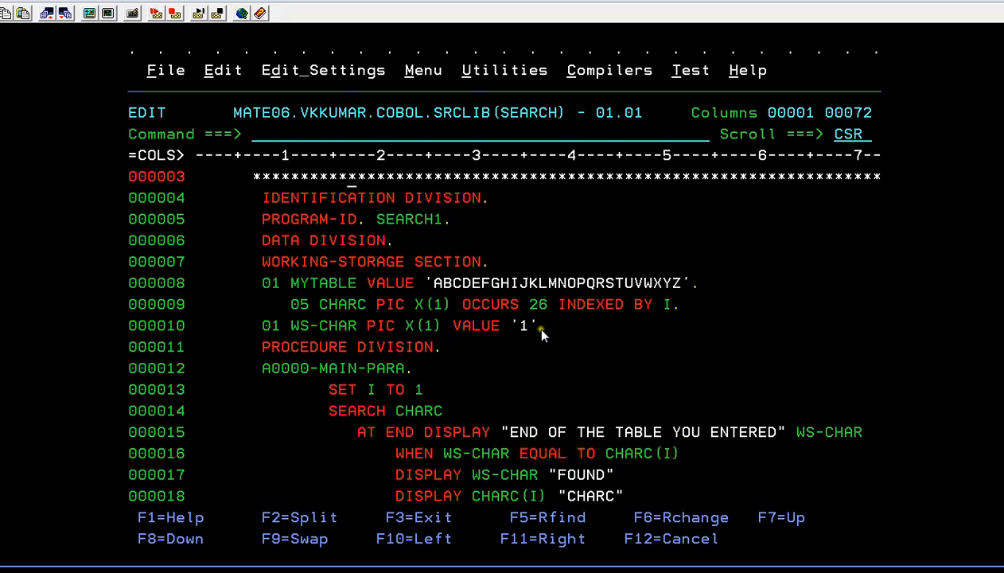
pyautogui.moveTo(540, 340)
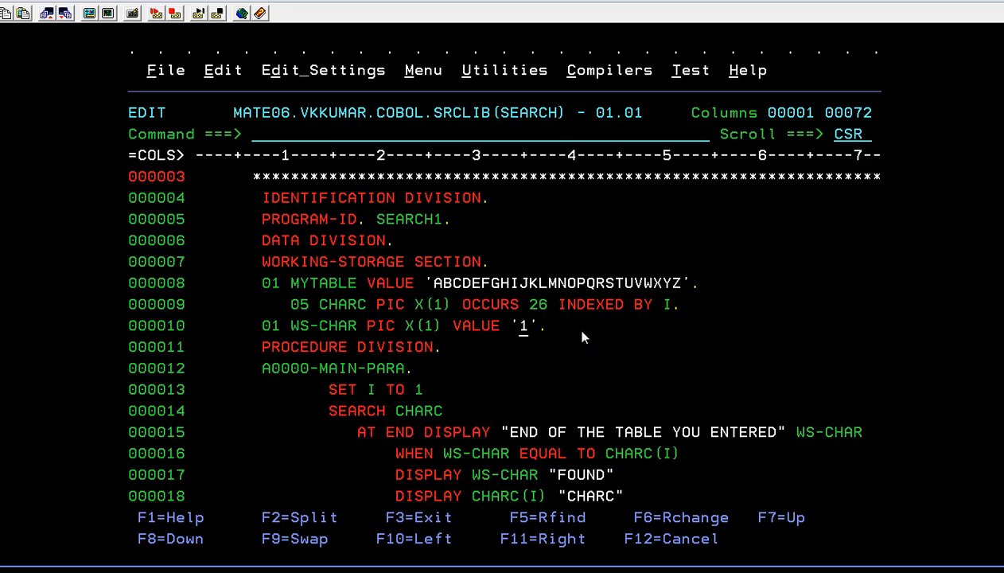
pyautogui.write('k')
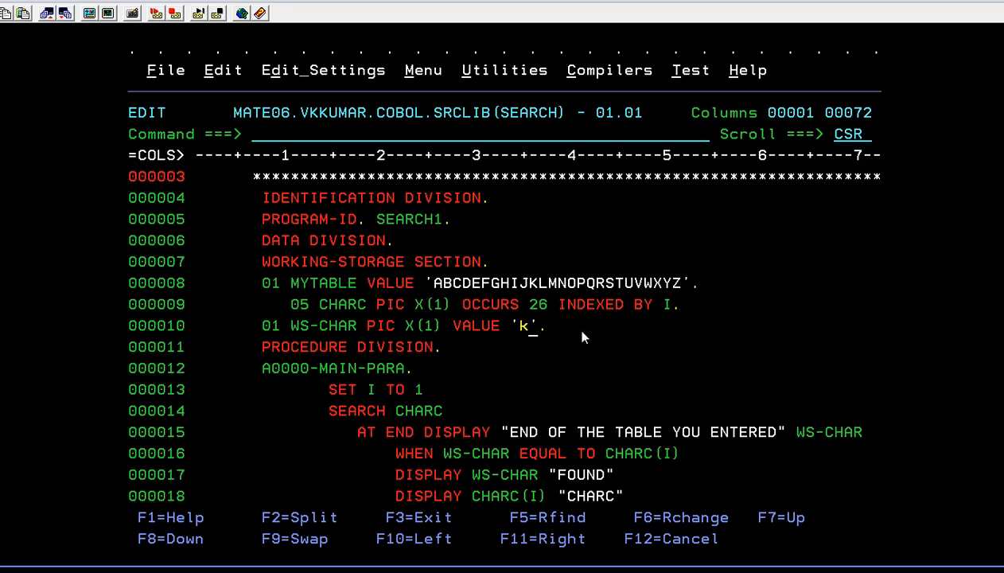
pyautogui.write('K')
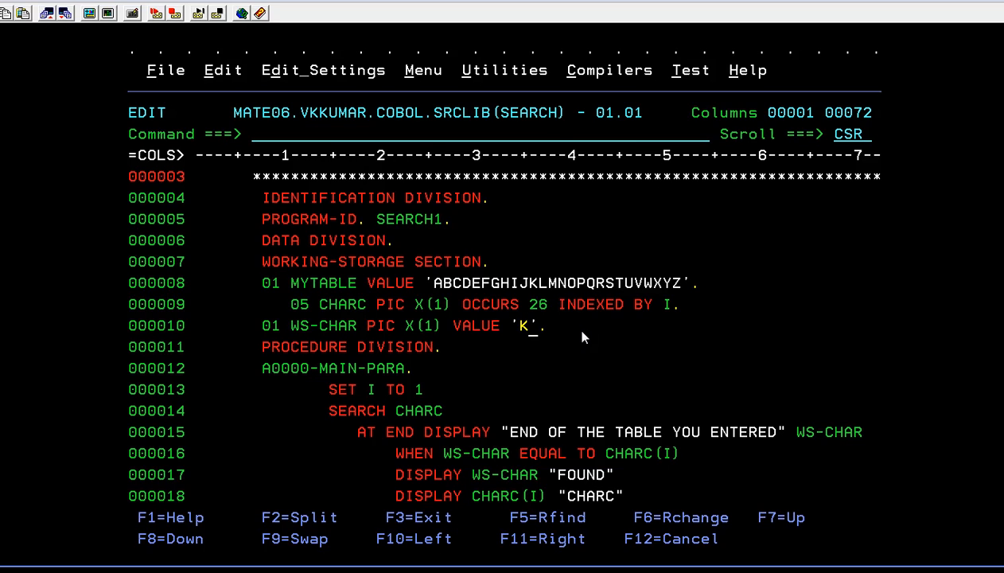
pyautogui.moveTo(540, 360)
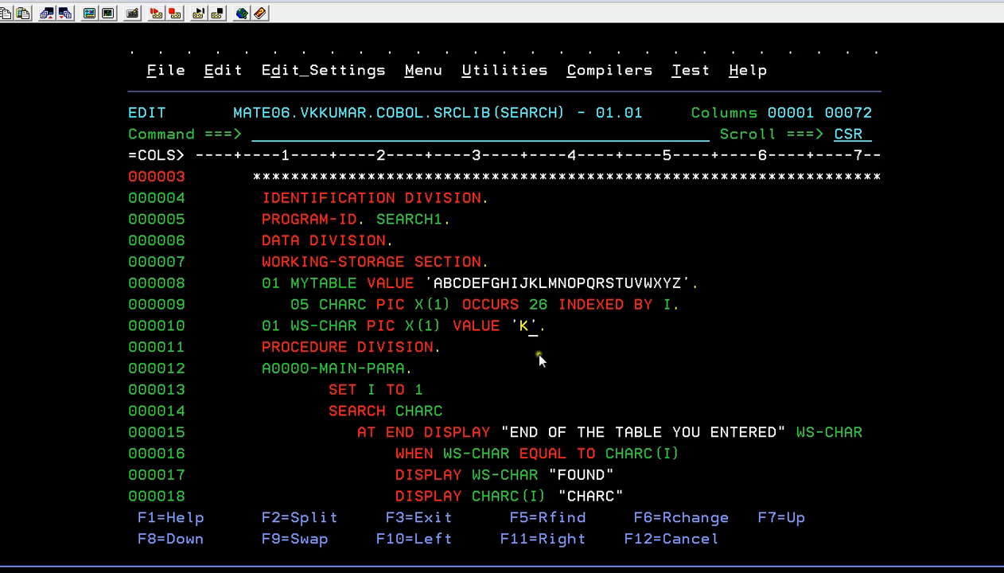
pyautogui.moveTo(531, 343)
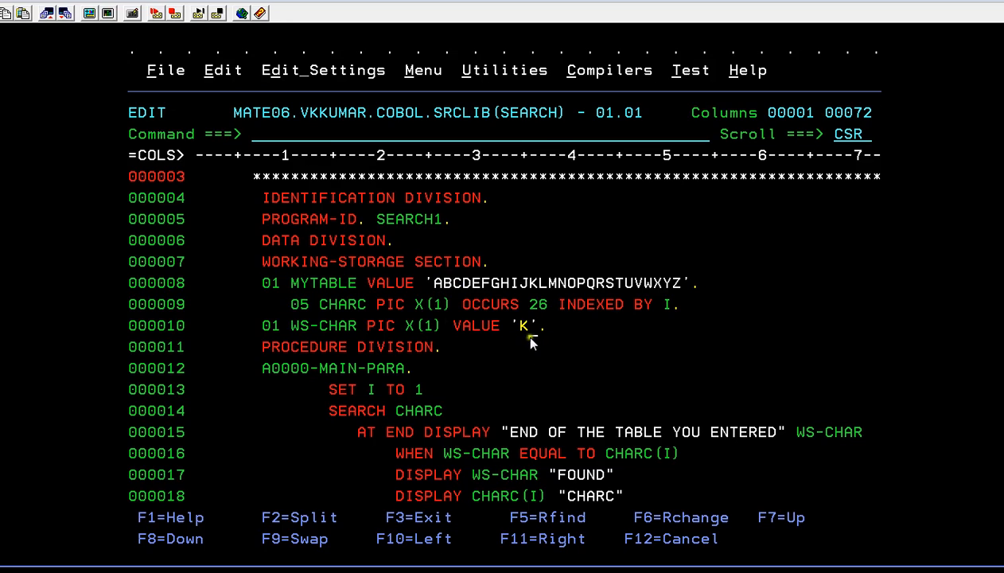
pyautogui.moveTo(347, 265)
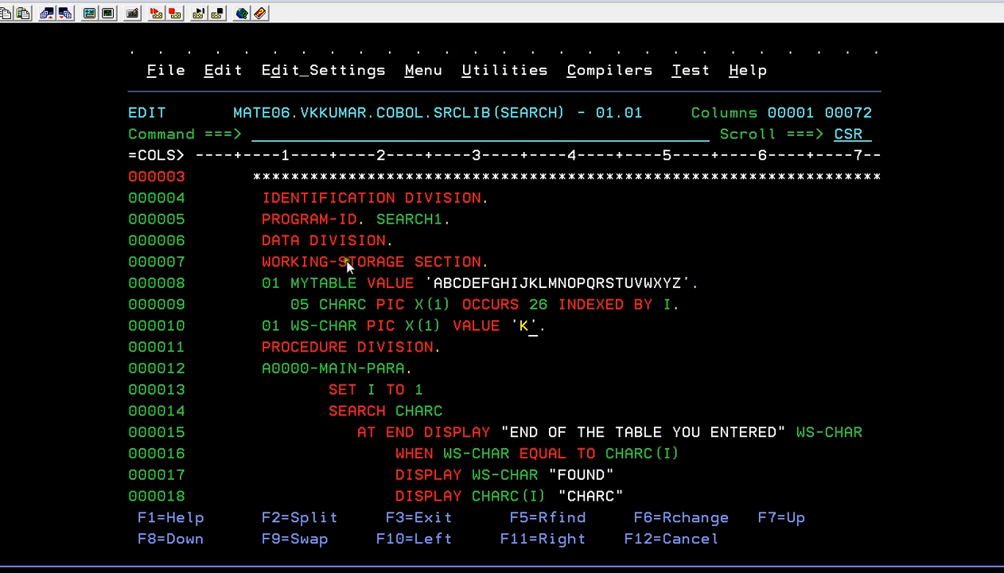
pyautogui.moveTo(414, 350)
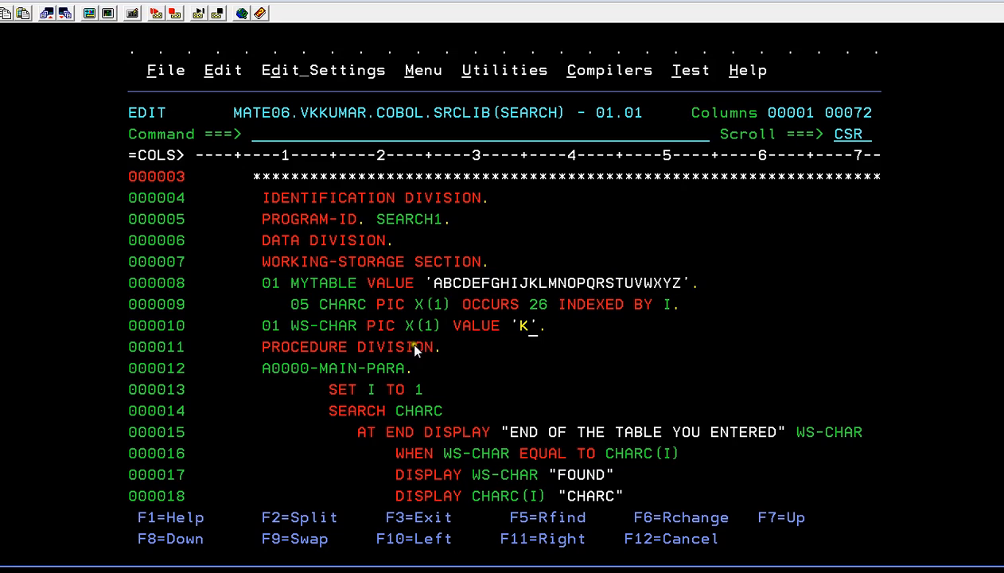
pyautogui.moveTo(342, 312)
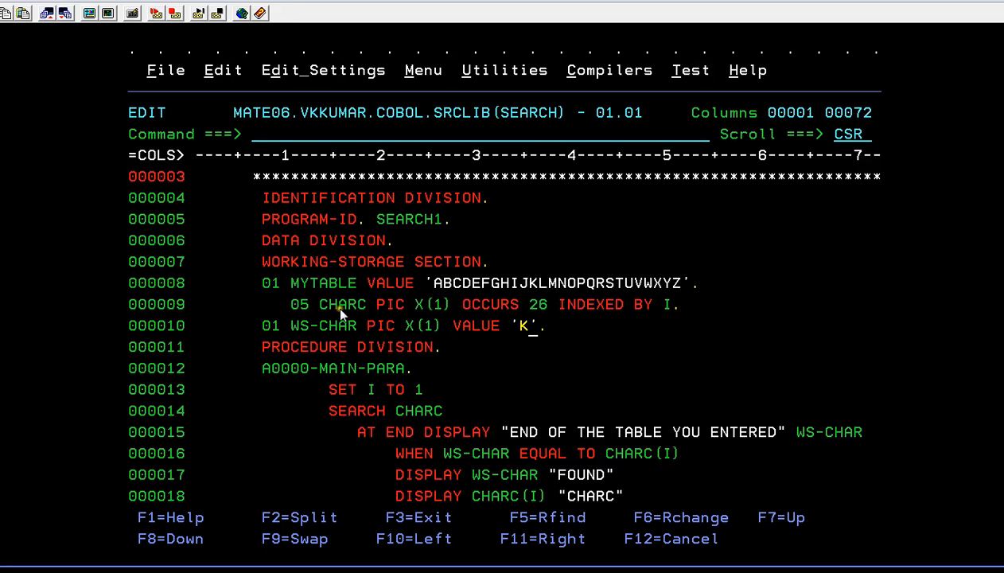
pyautogui.moveTo(627, 325)
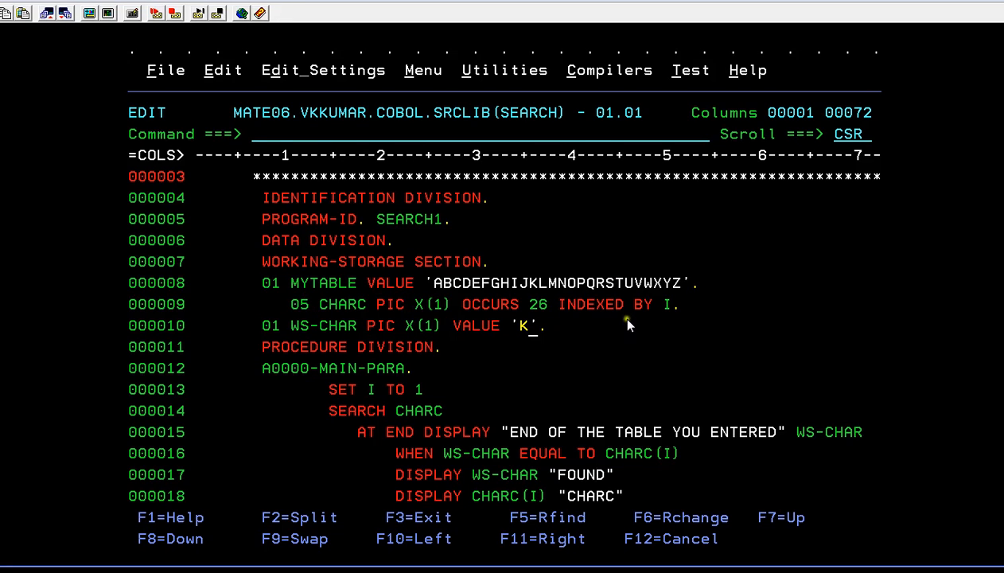
pyautogui.moveTo(366, 321)
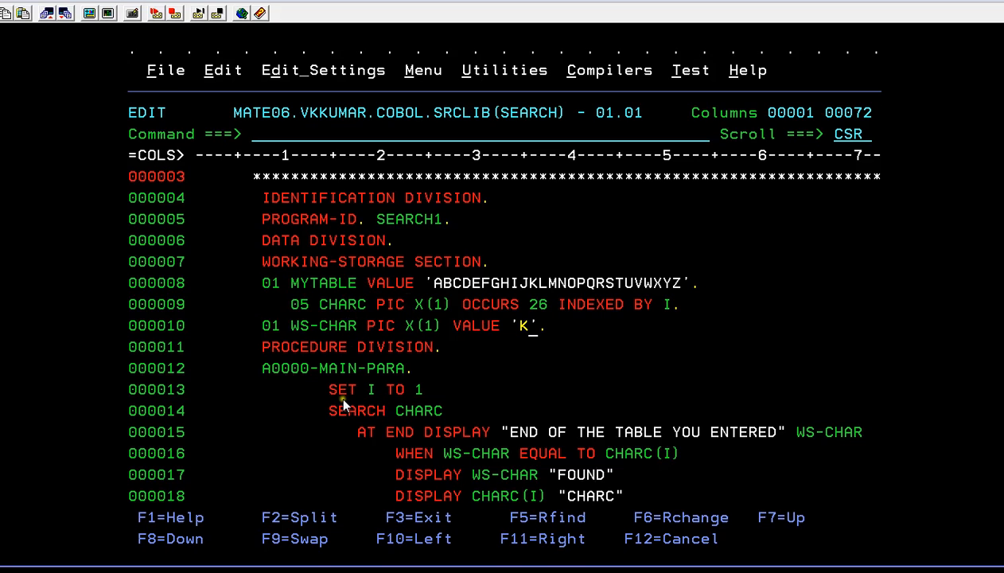
pyautogui.moveTo(369, 411)
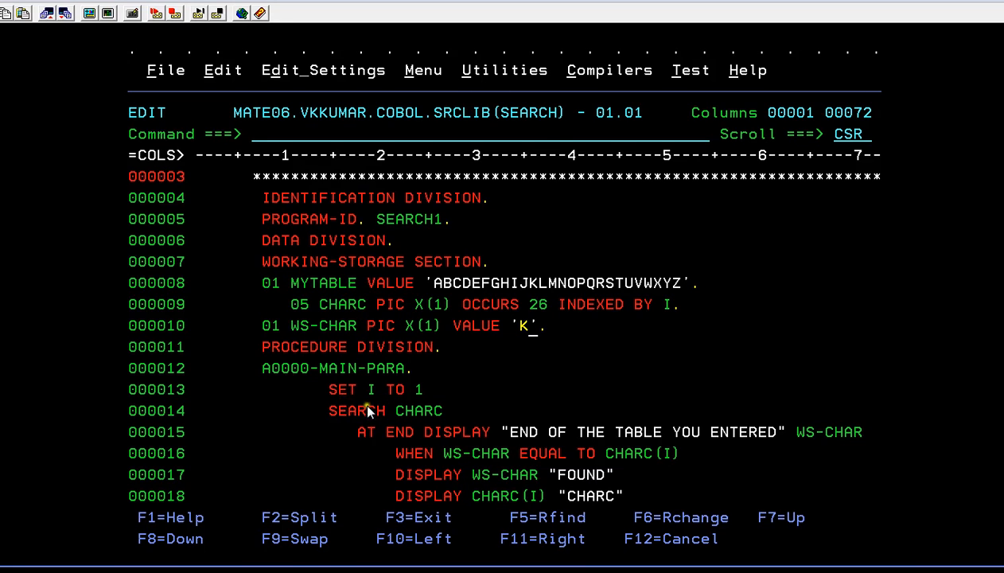
pyautogui.moveTo(414, 401)
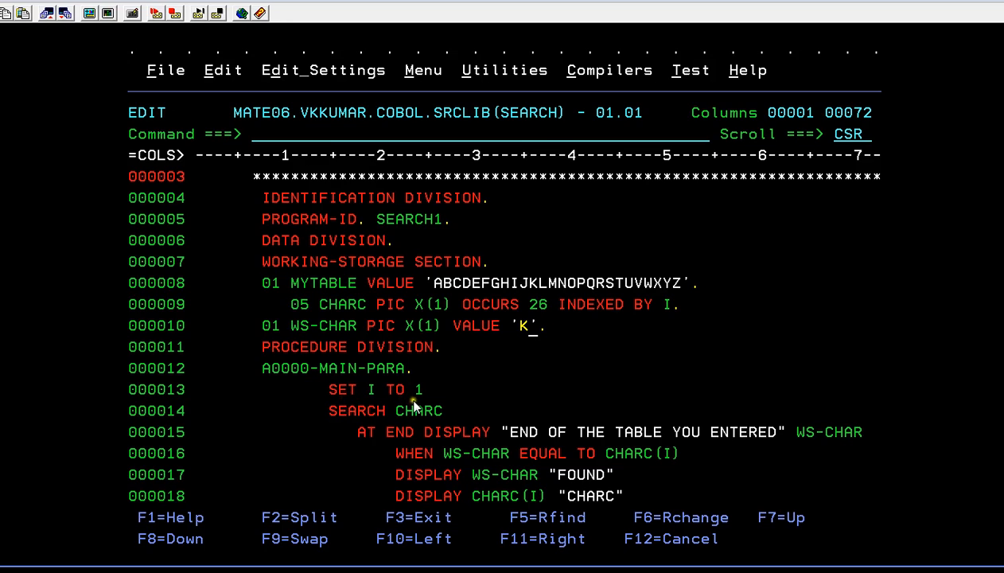
pyautogui.moveTo(517, 311)
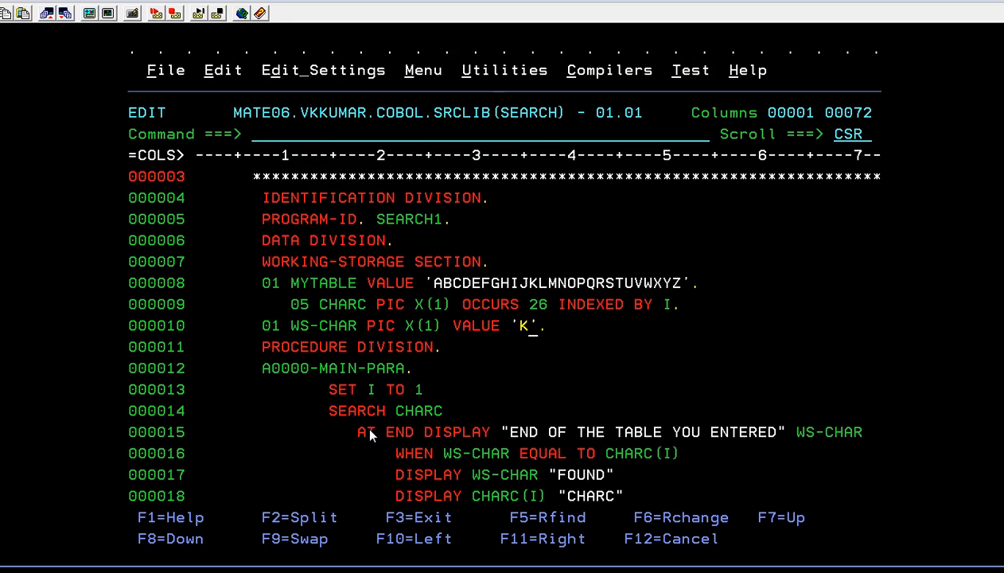
pyautogui.moveTo(433, 410)
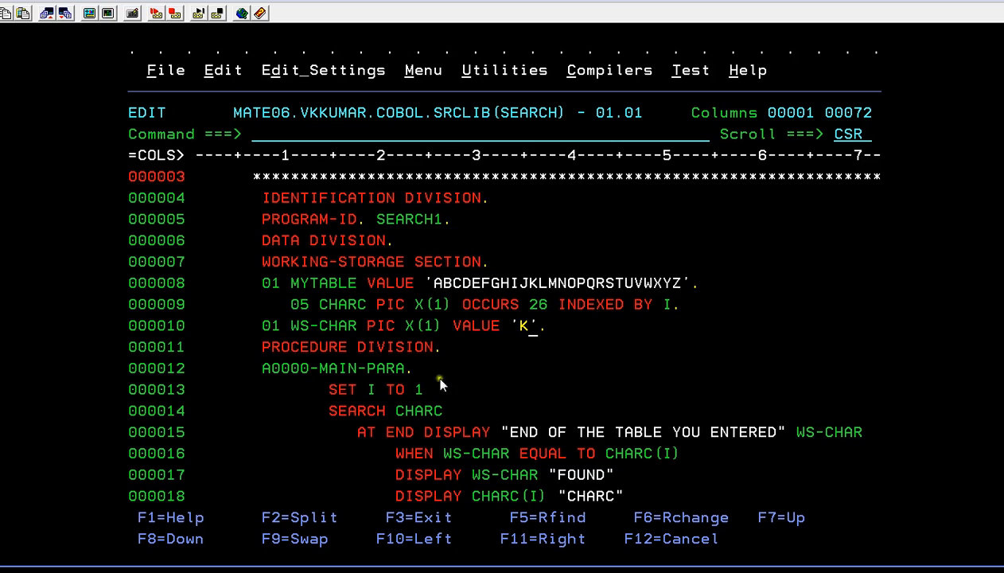
pyautogui.moveTo(629, 271)
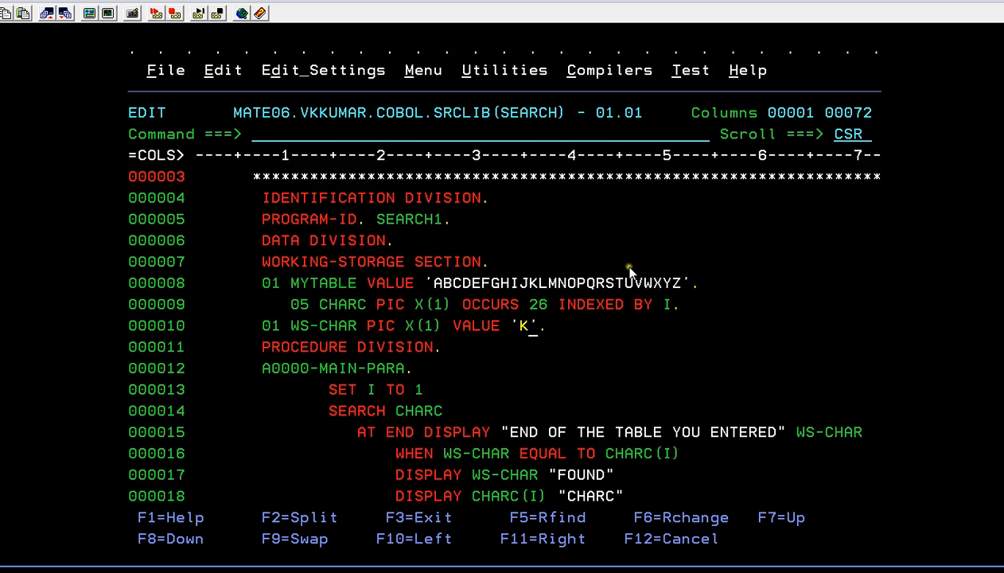
pyautogui.moveTo(362, 430)
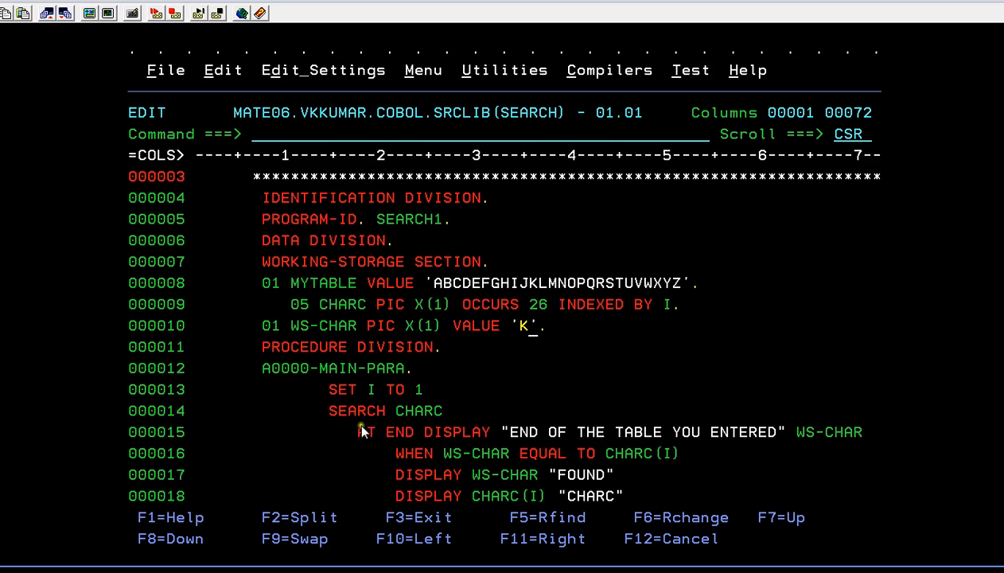
pyautogui.moveTo(433, 433)
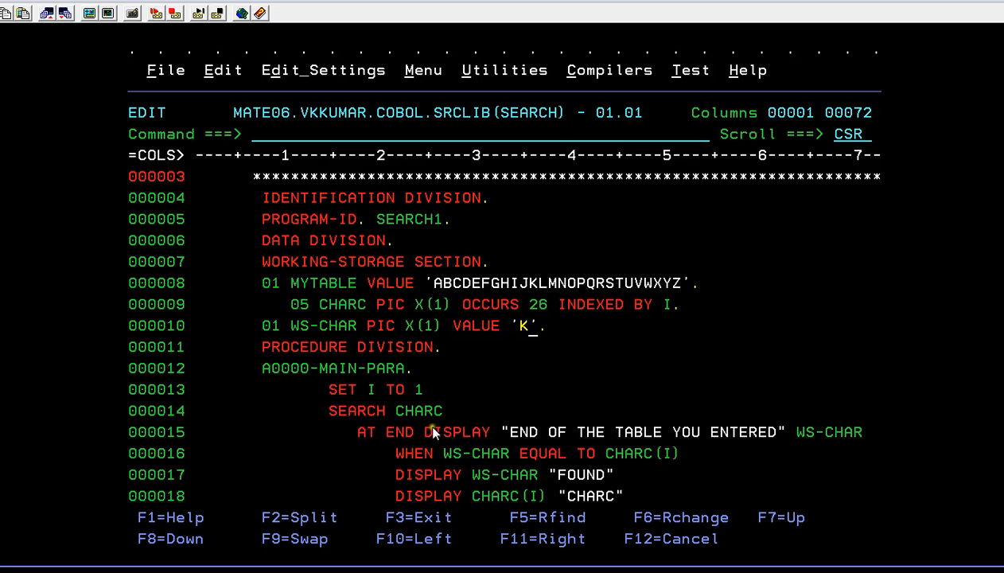
pyautogui.moveTo(265, 325)
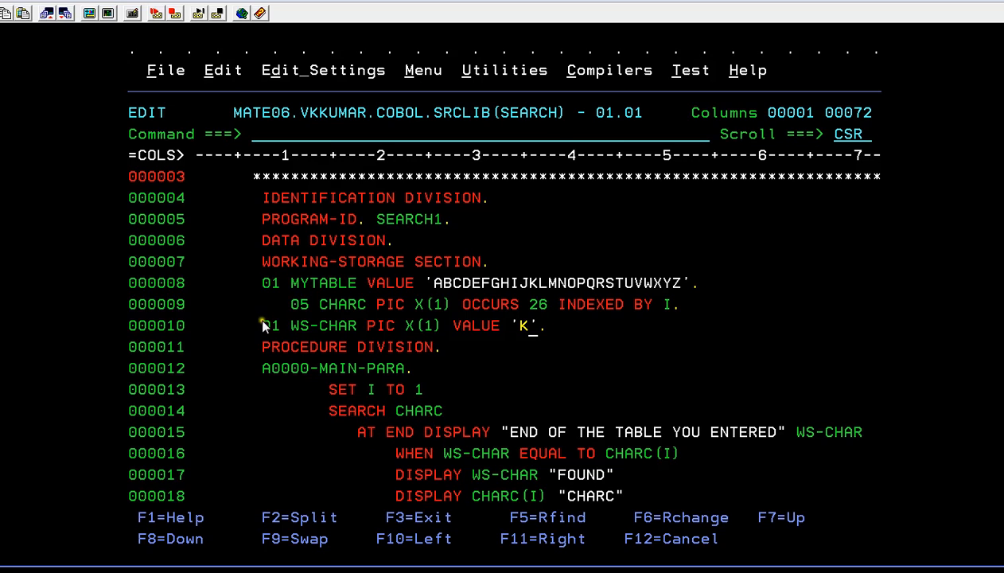
pyautogui.moveTo(366, 332)
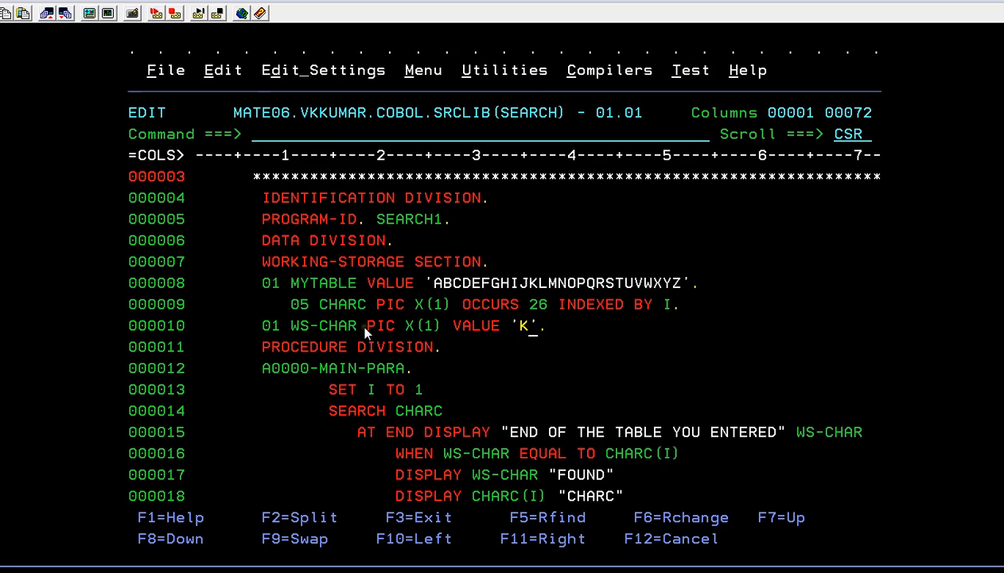
pyautogui.moveTo(349, 324)
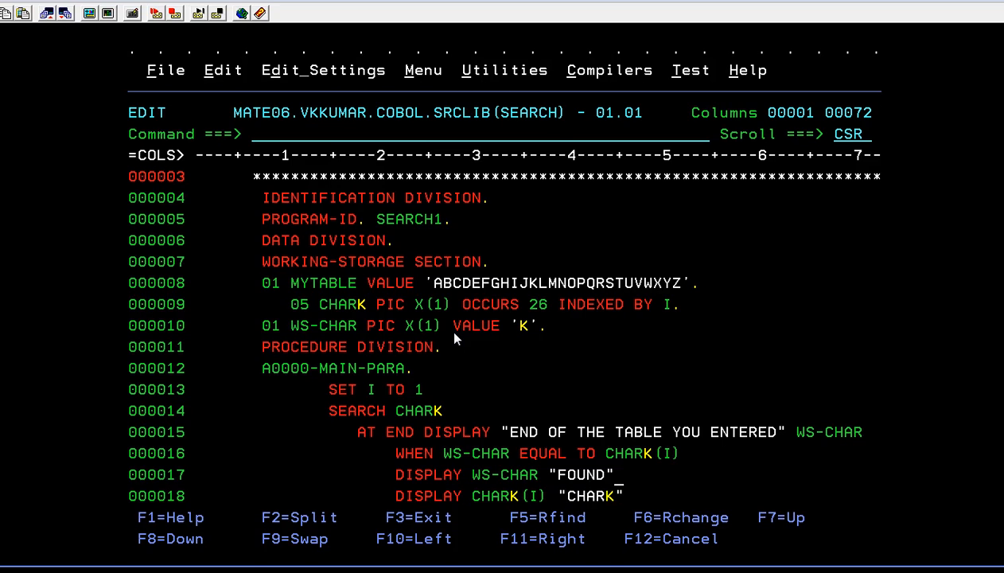
# Page down to Bottom of Data past STOP RUN, then back up to the top.
pyautogui.scroll(-3)
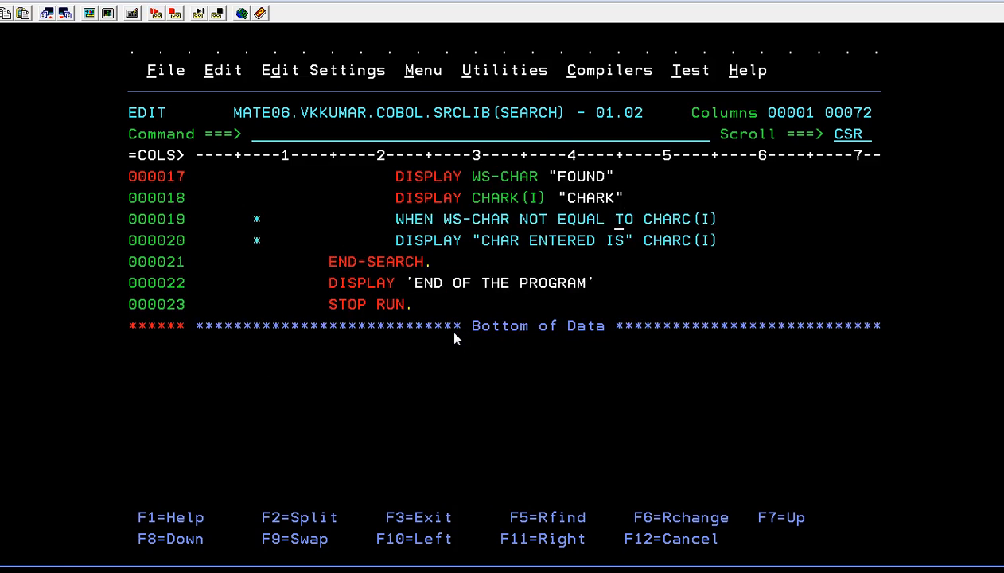
pyautogui.scroll(3)
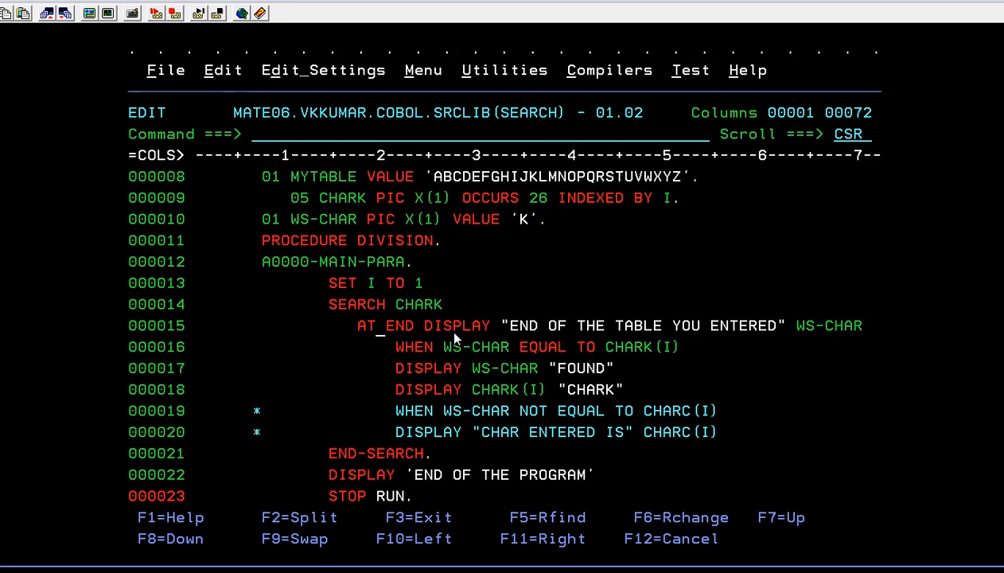
# Replace SEQFILE with SEARCH in CMPCOB's SYSIN and SYSLMOD and submit the compile with SUB.
pyautogui.write('S')
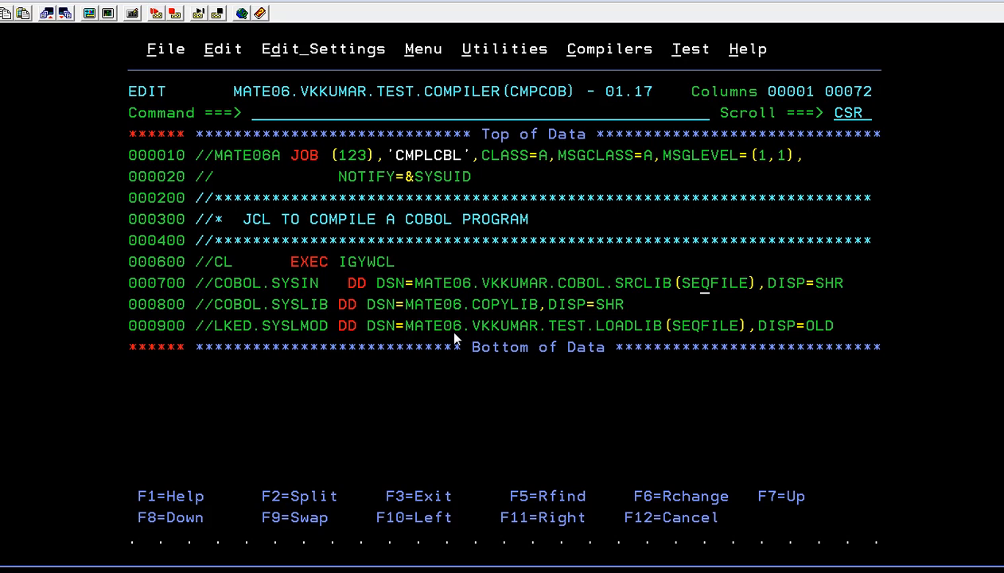
pyautogui.write('SEARCHE')
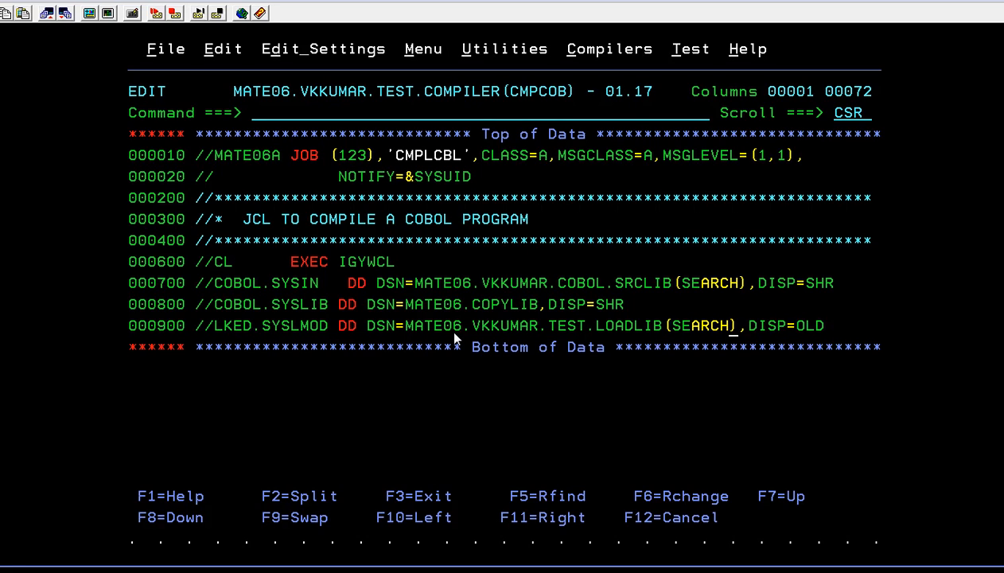
pyautogui.write('SUB')
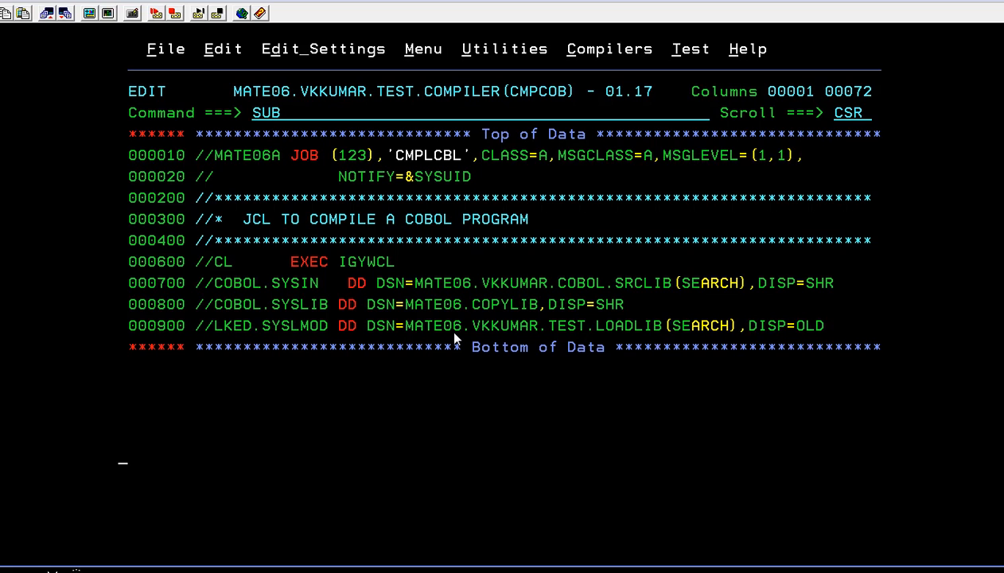
pyautogui.press('Enter')
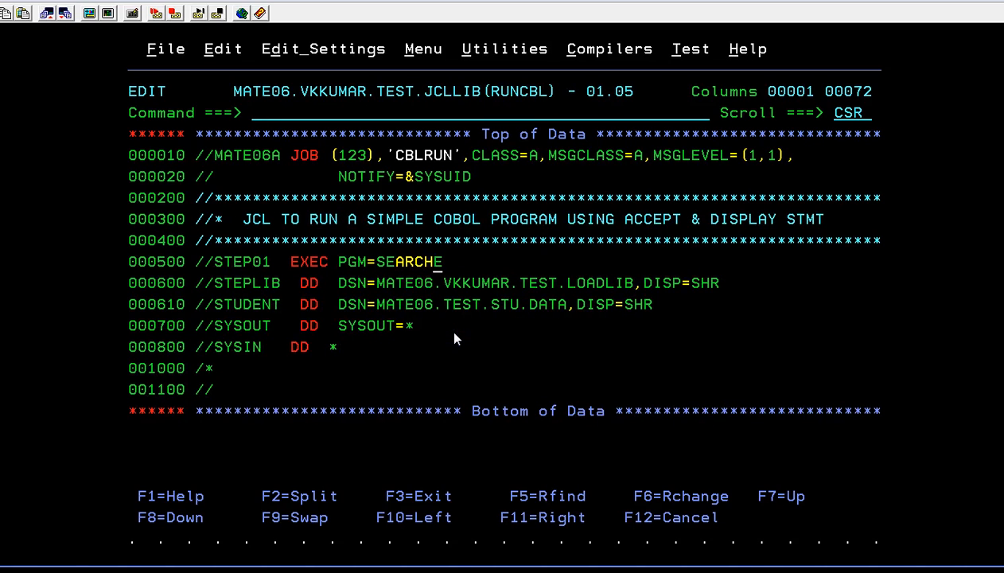
# Correct the program name to PGM=SEARCH and comment out the //STUDENT DD line before submitting.
pyautogui.press('BackSpace')
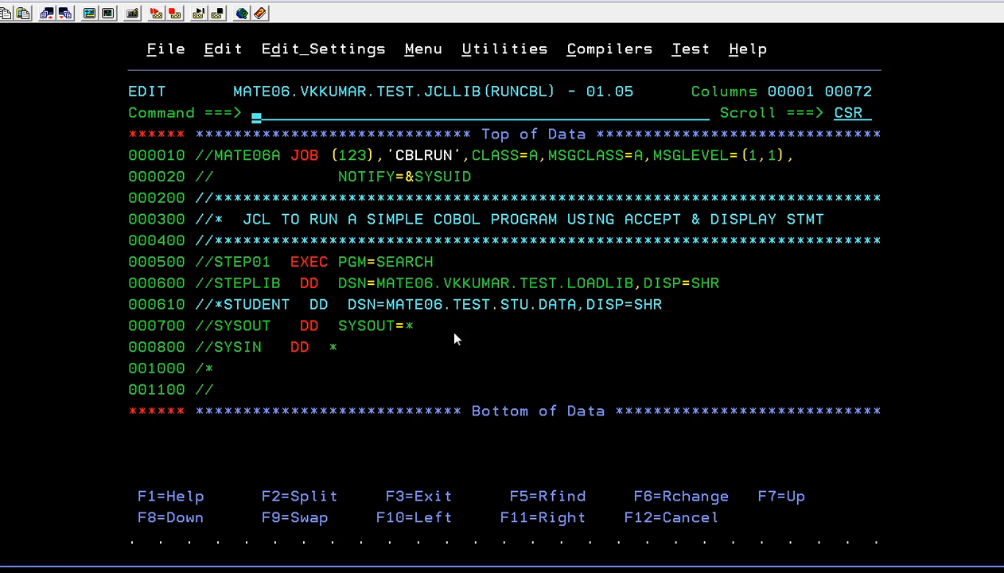
pyautogui.write('START')
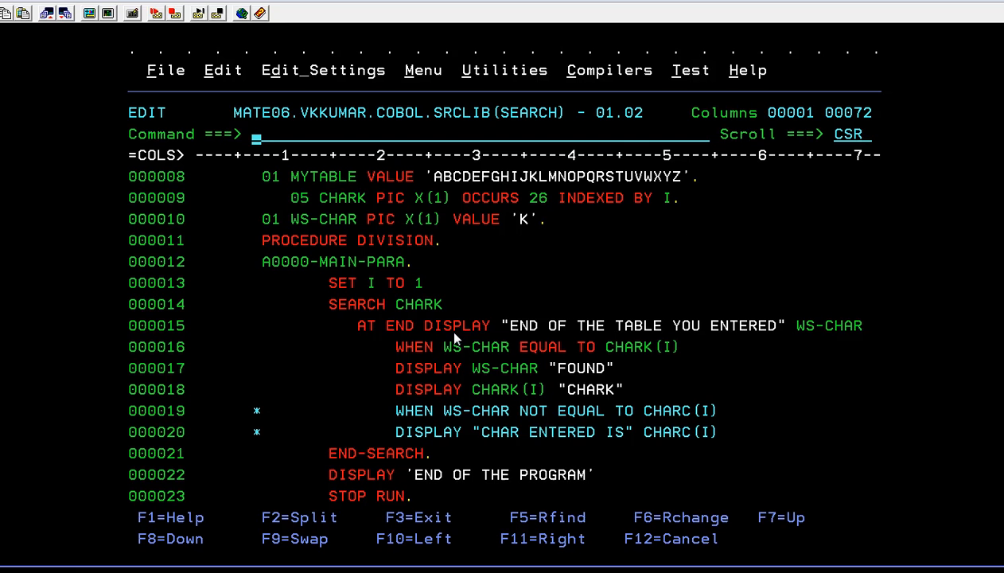
pyautogui.moveTo(533, 245)
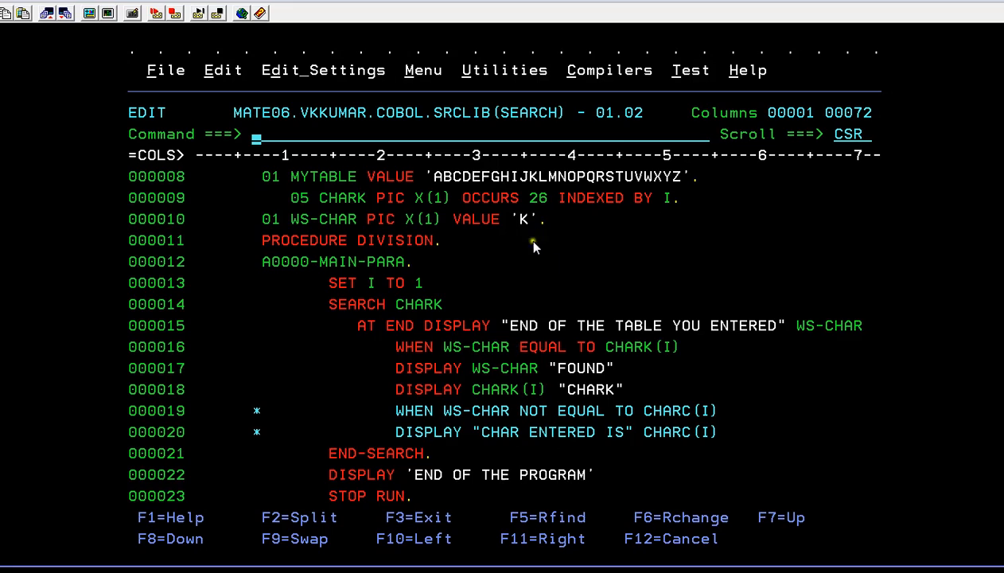
pyautogui.moveTo(690, 431)
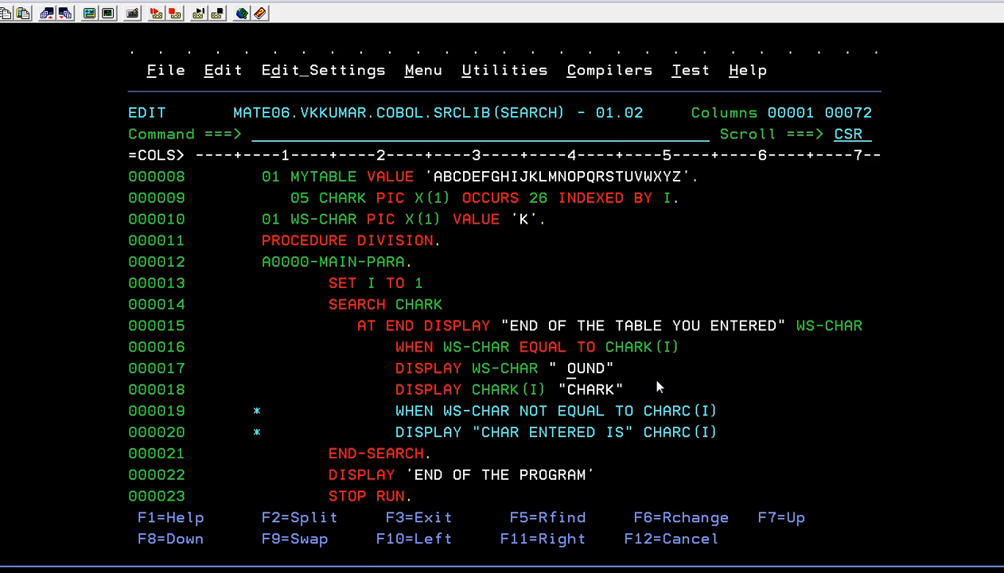
# Overtype line 17's message with " CHARCTER FOUND IN TABLE " and SAVE the member.
pyautogui.write('CHARCTER F')
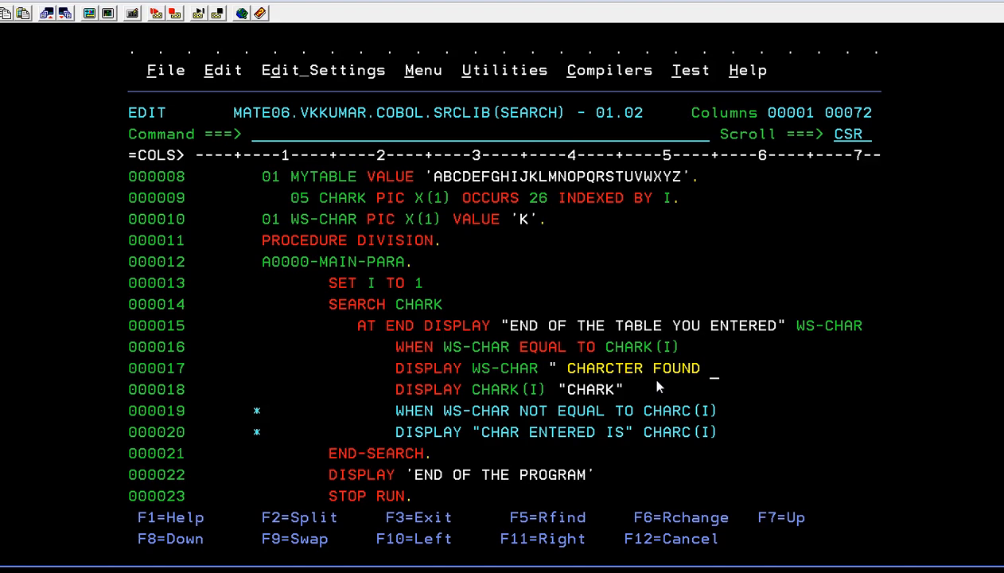
pyautogui.write("IN TABLE'")
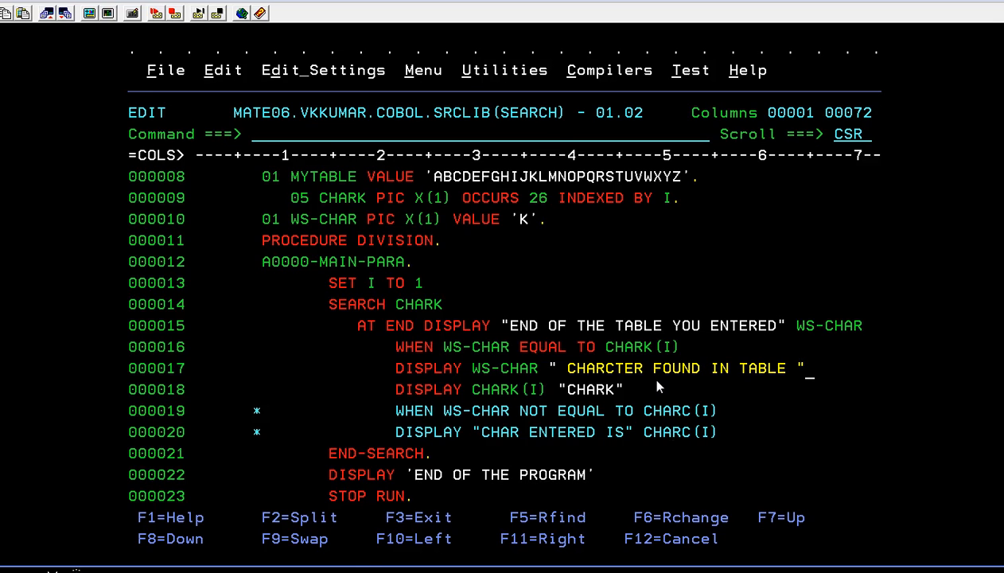
pyautogui.write('SAVE')
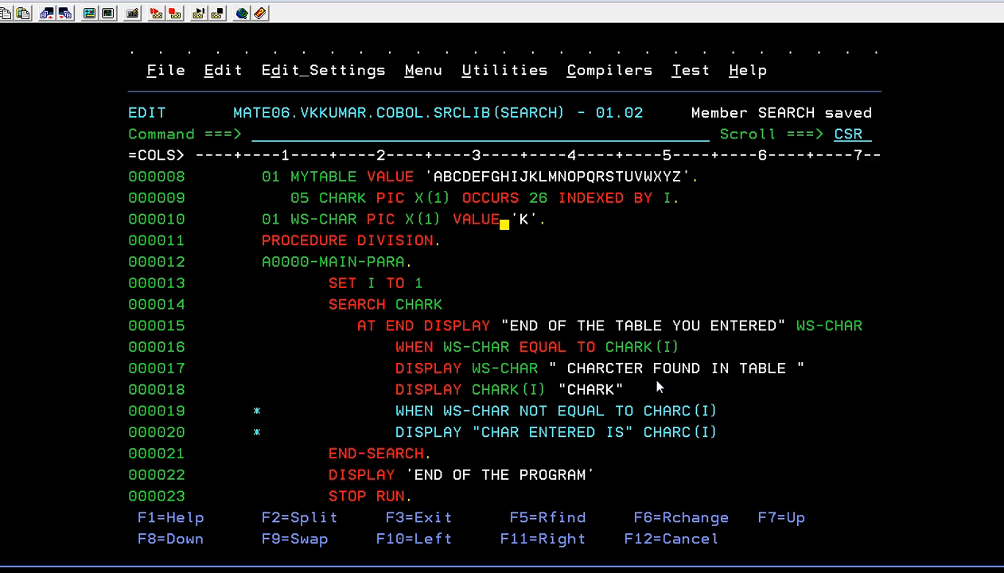
# Change WS-CHAR's VALUE back to '1' on line 10 and SAVE.
pyautogui.write('1')
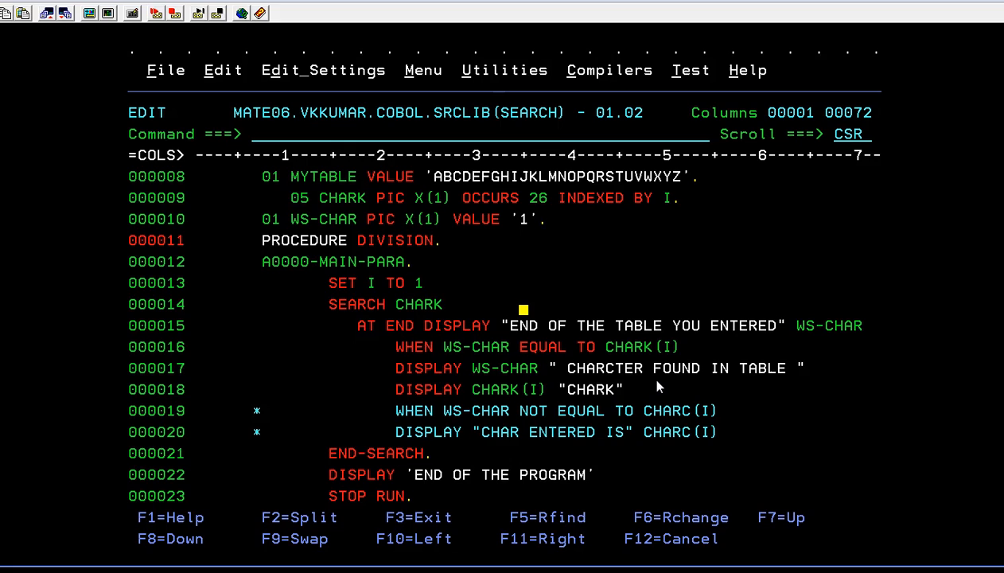
pyautogui.write('SA')
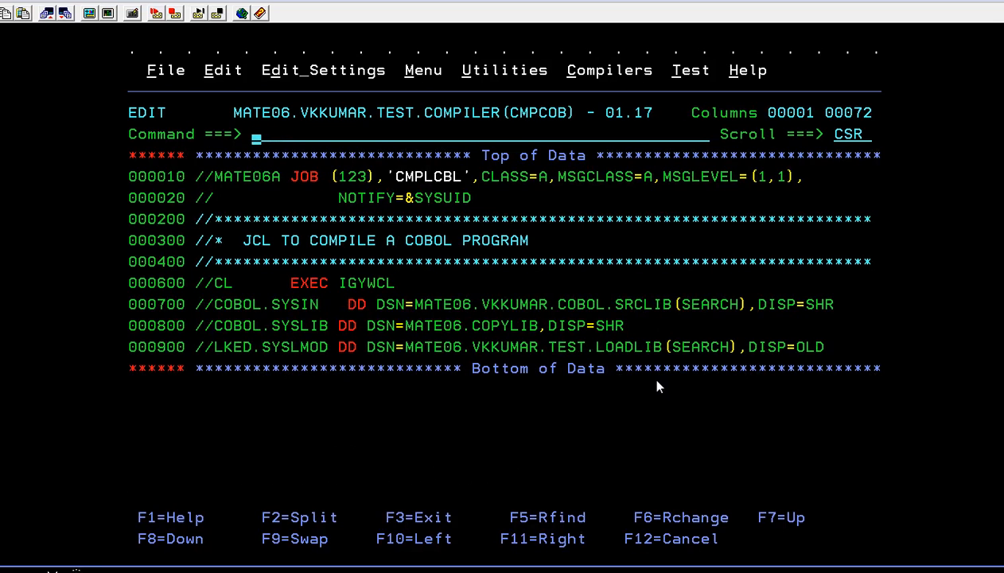
# Submit the CMPCOB compile job again for the '1' version of SEARCH.
pyautogui.write('4')
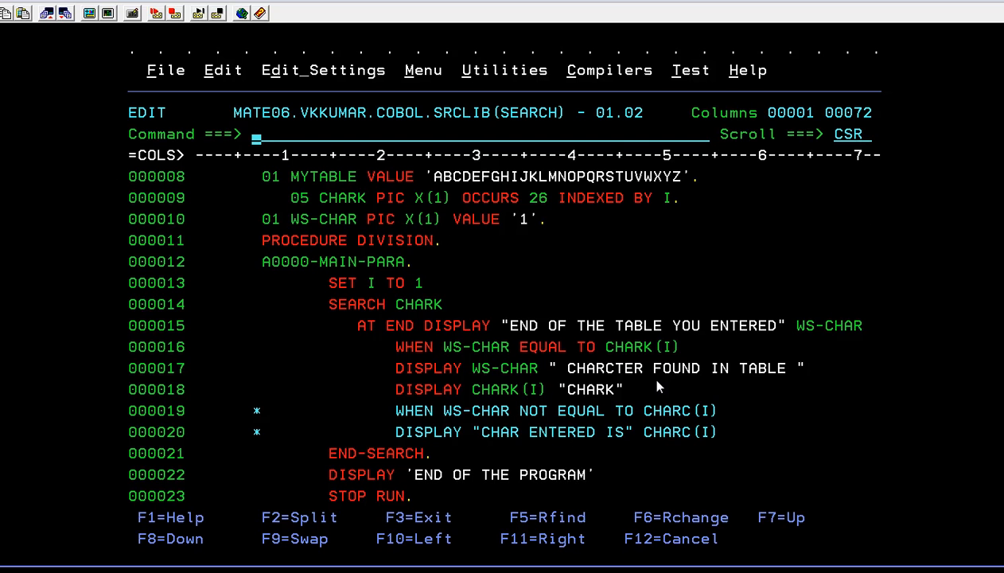
pyautogui.moveTo(369, 330)
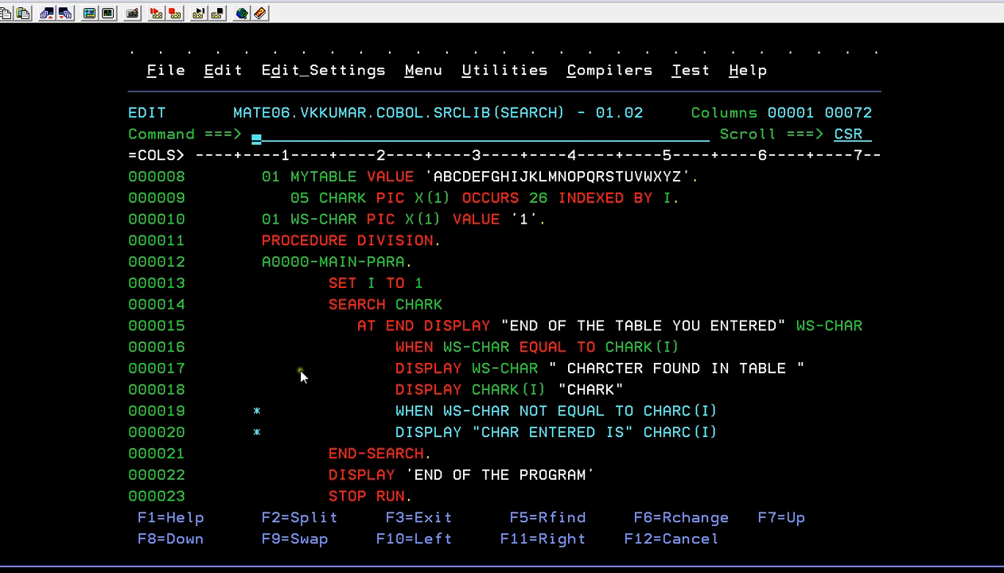
pyautogui.moveTo(810, 328)
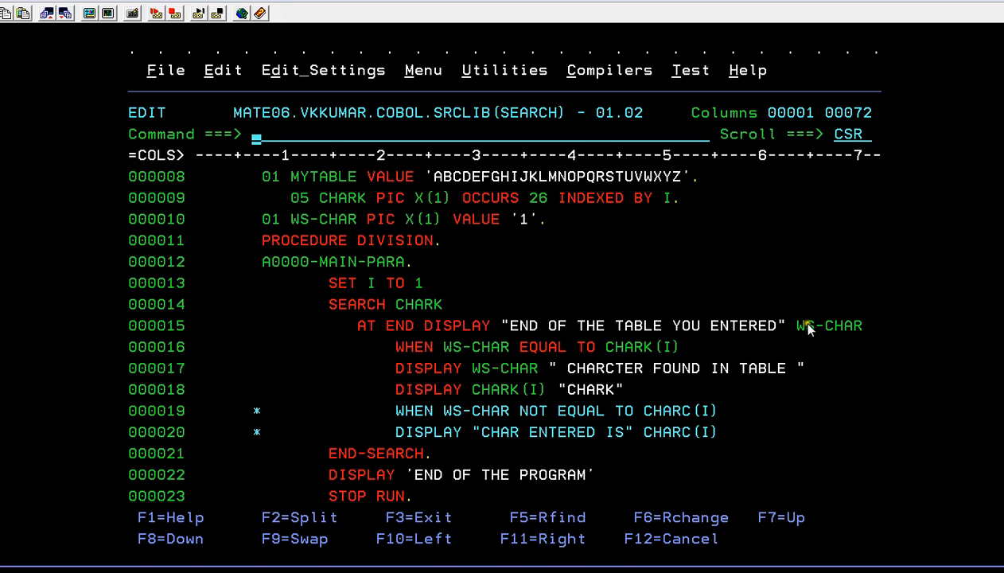
pyautogui.moveTo(189, 245)
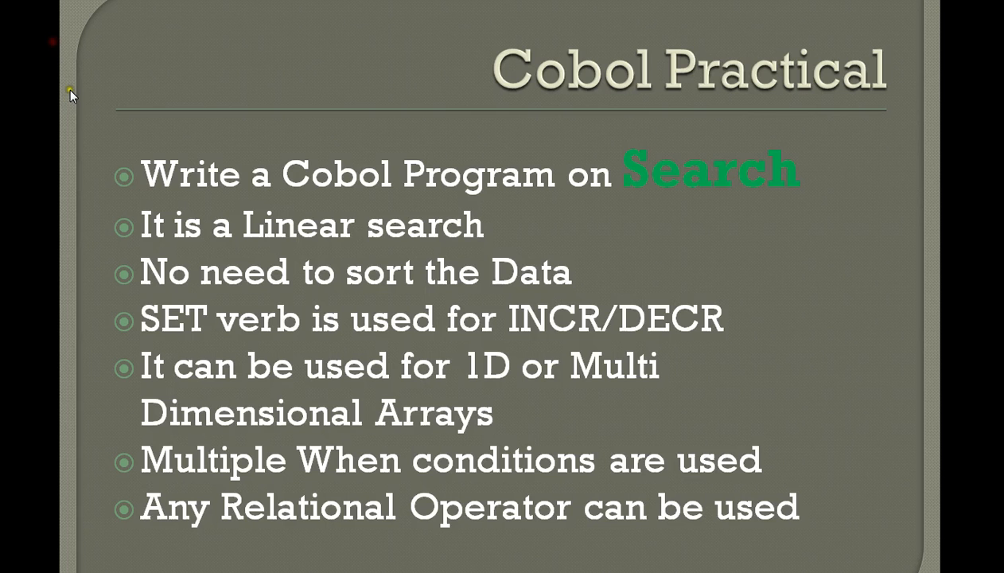
pyautogui.moveTo(327, 264)
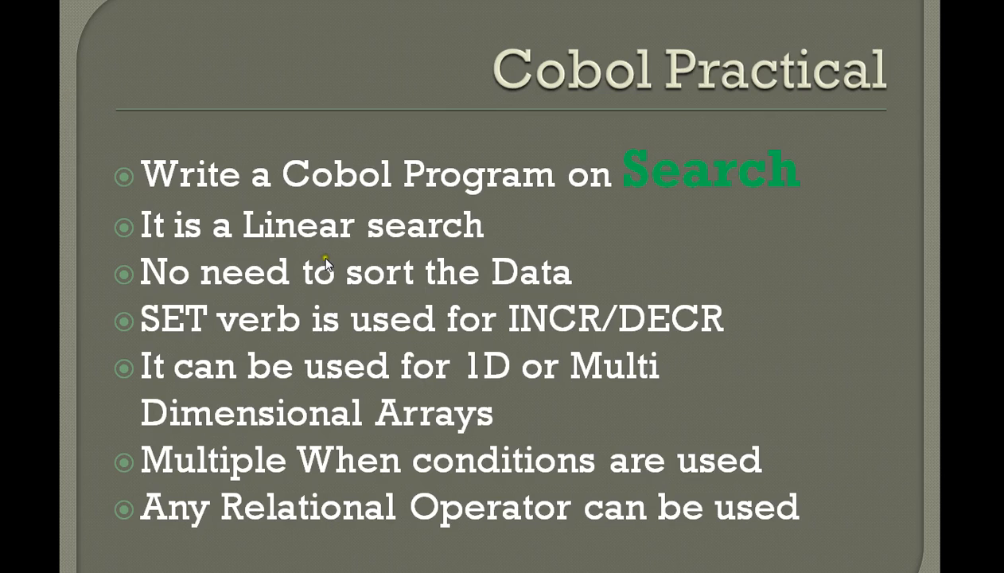
pyautogui.moveTo(325, 261)
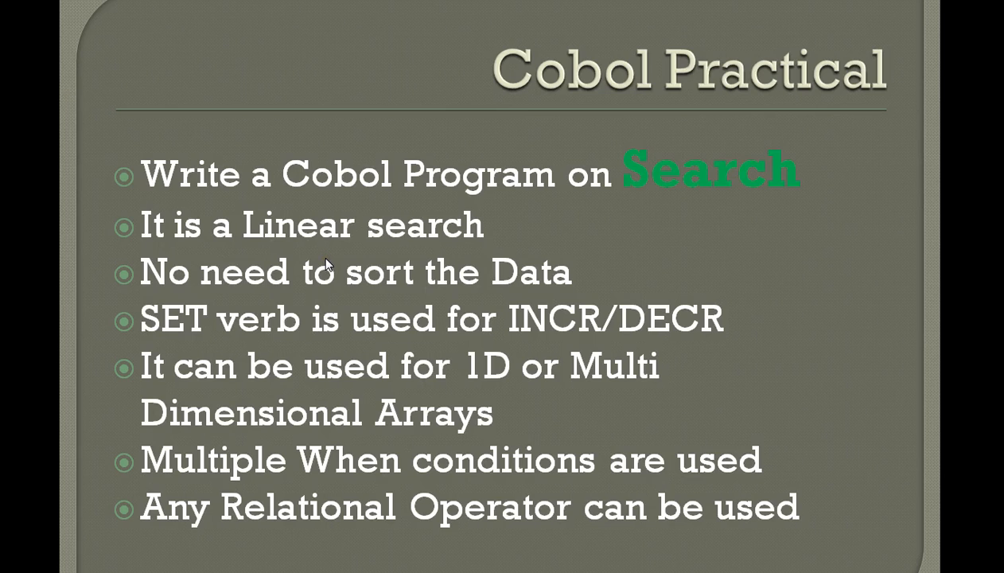